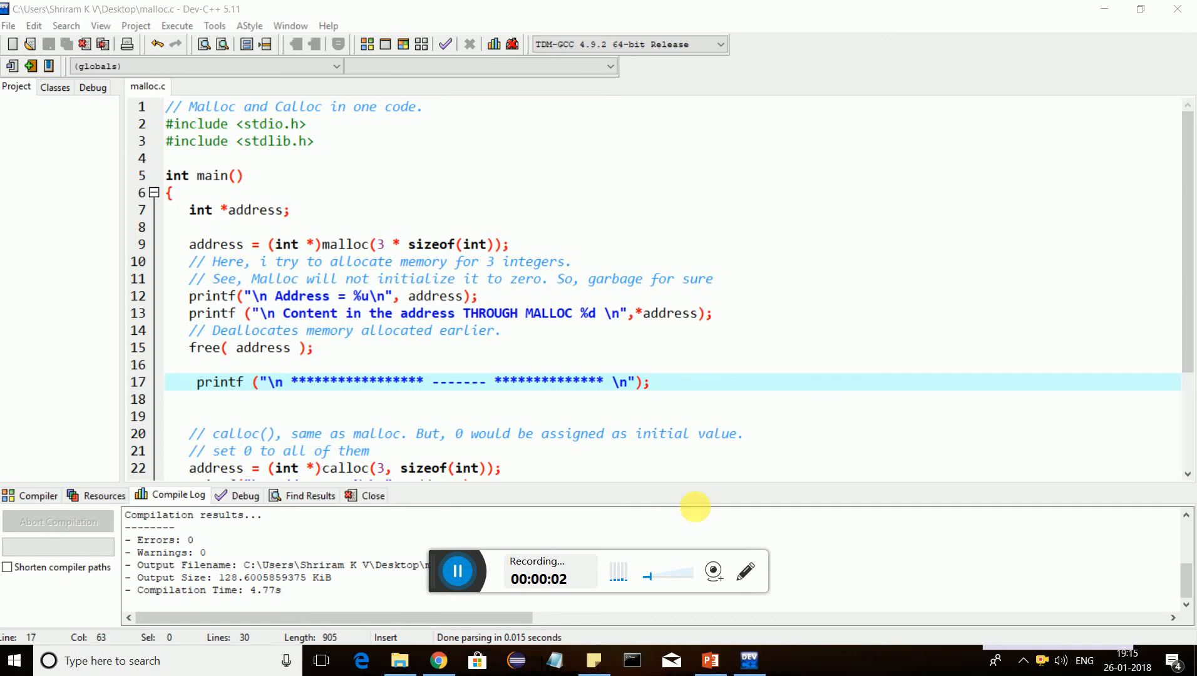
mouse_move(586, 508)
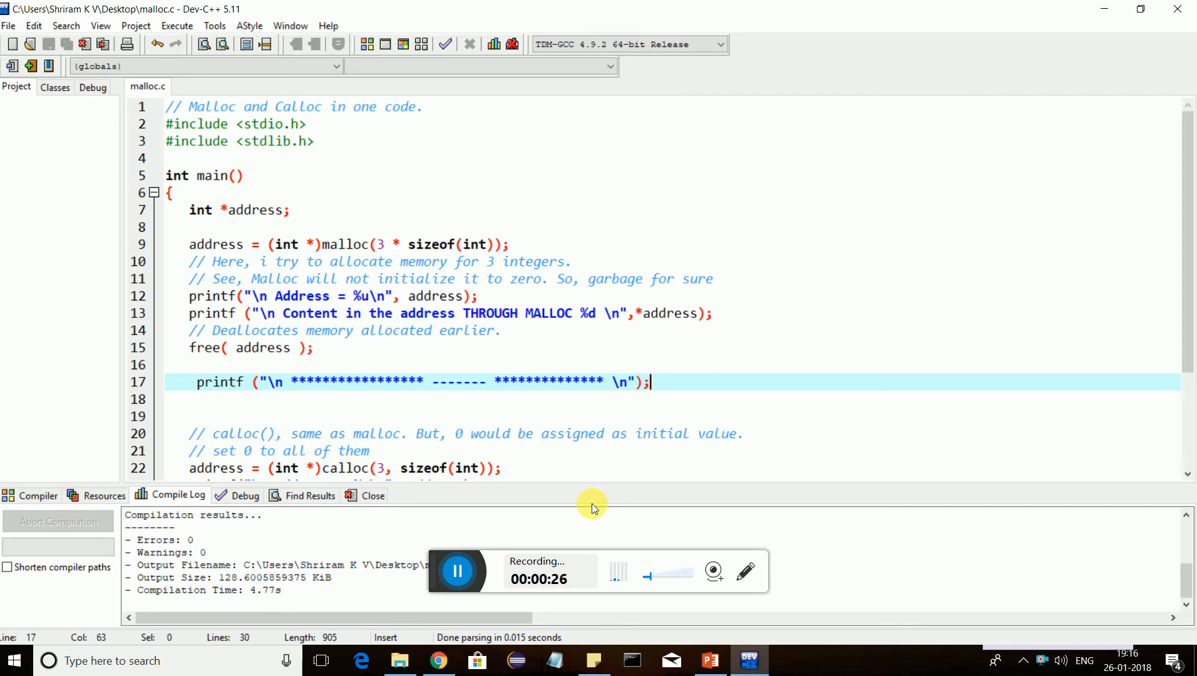
mouse_move(543, 284)
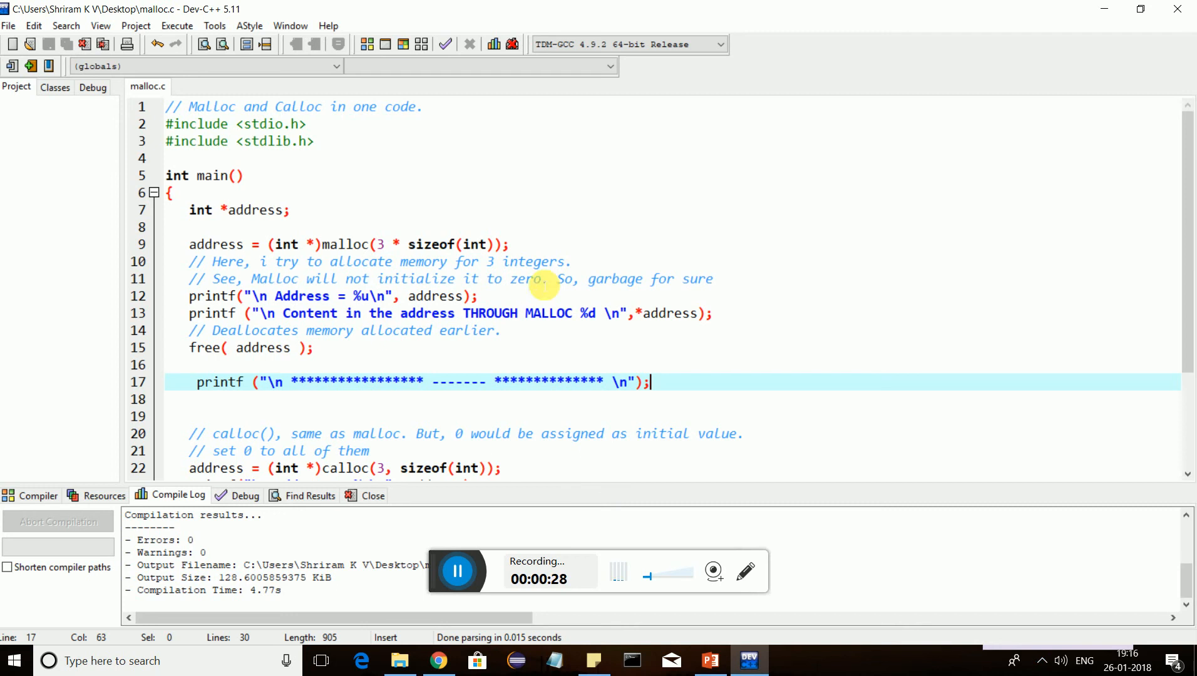
mouse_move(564, 250)
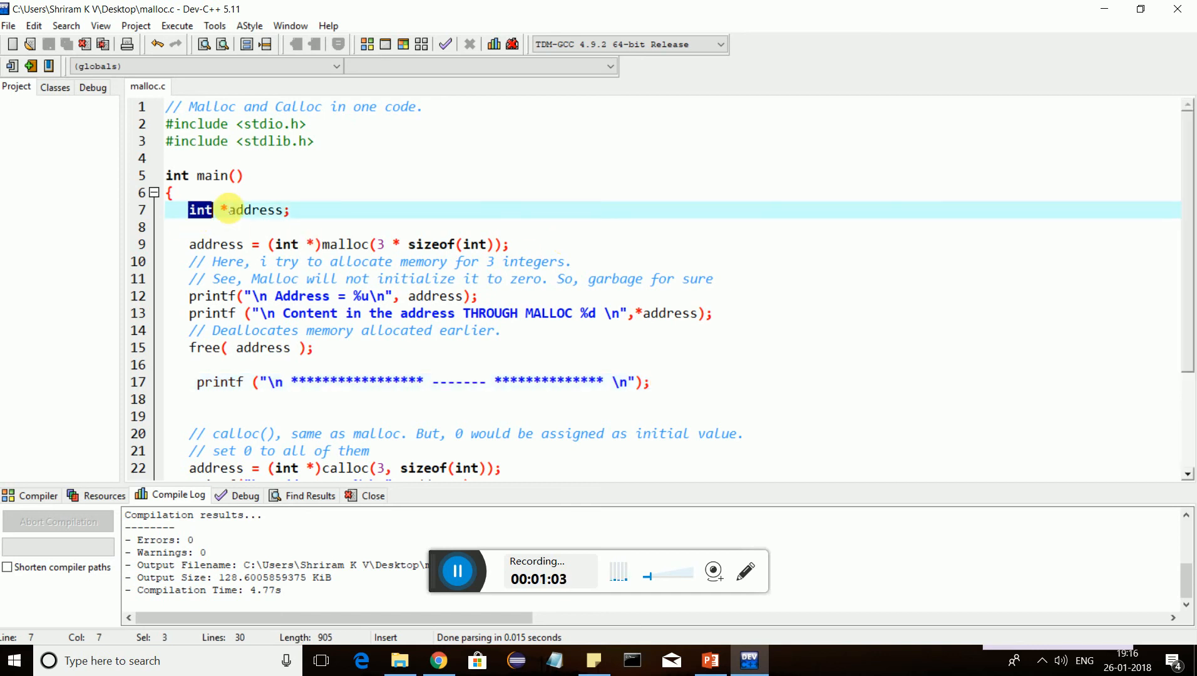
Highlight the int type, sizeof(int) and int cast, then place the cursor at line 17's printf.
left_click_drag(222, 209, 288, 210)
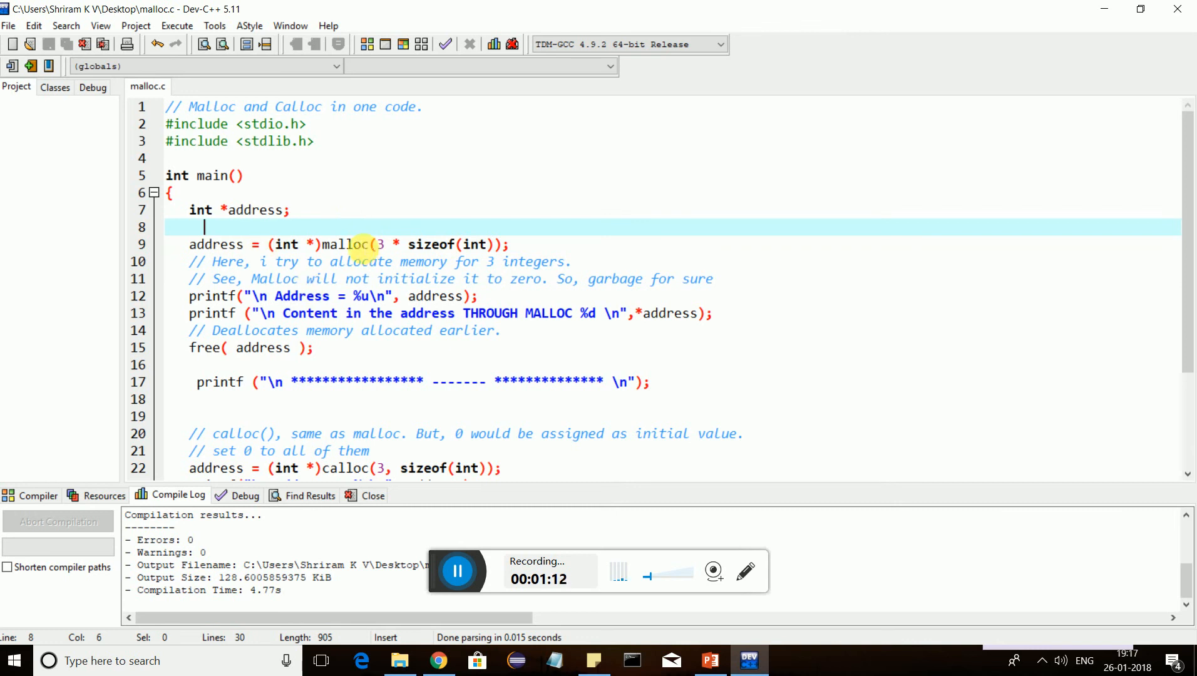
mouse_move(352, 244)
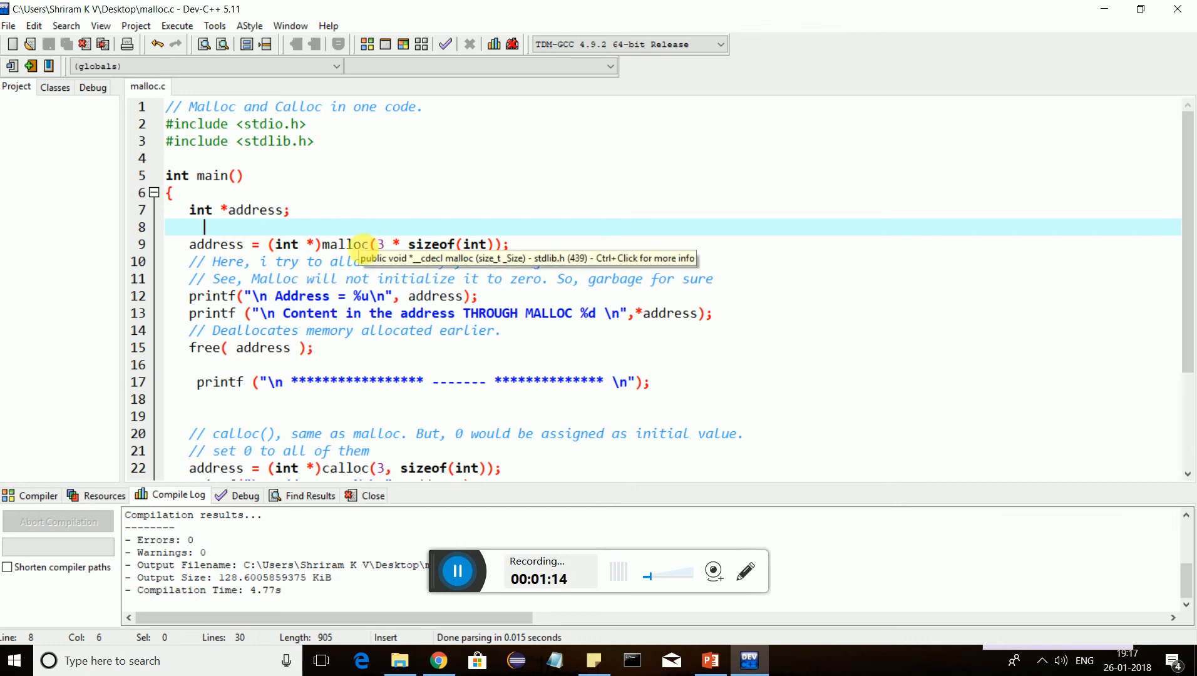
mouse_move(264, 251)
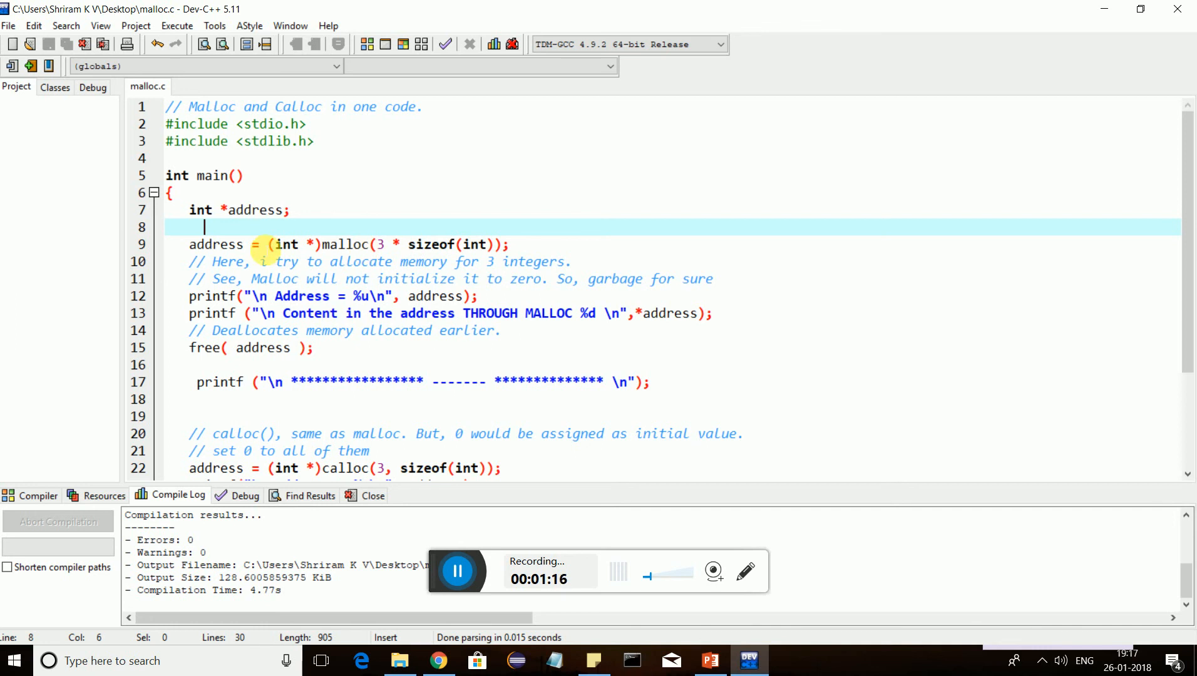
double_click(344, 244)
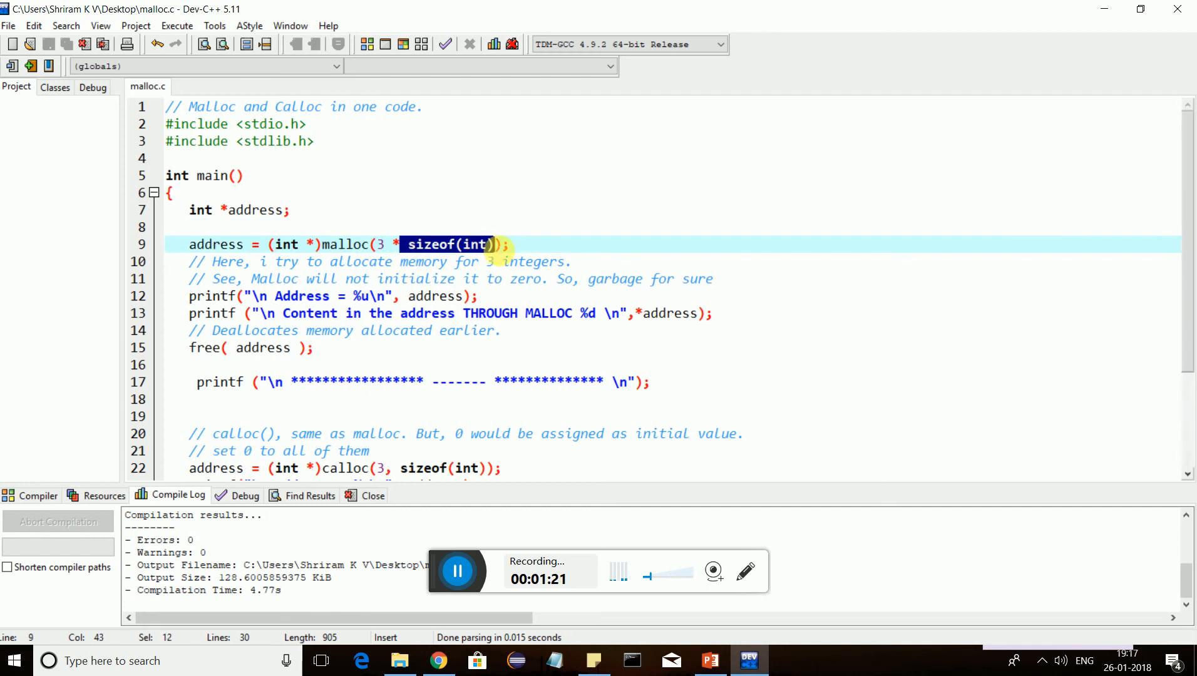
double_click(285, 244)
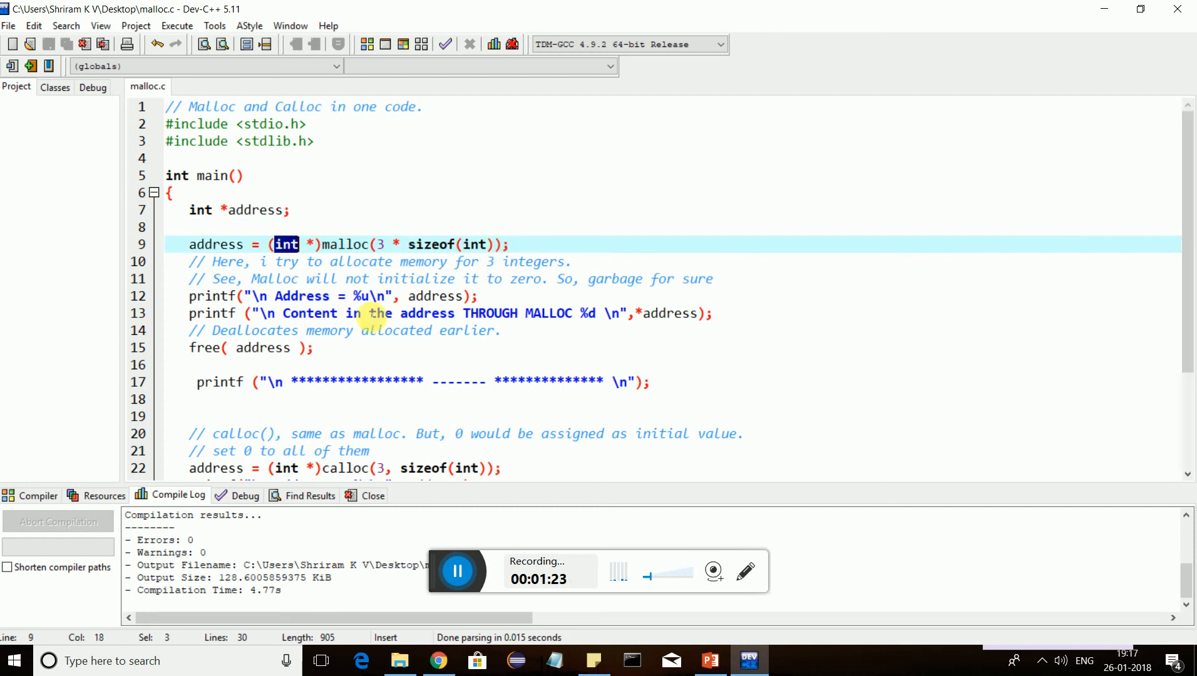
mouse_move(552, 328)
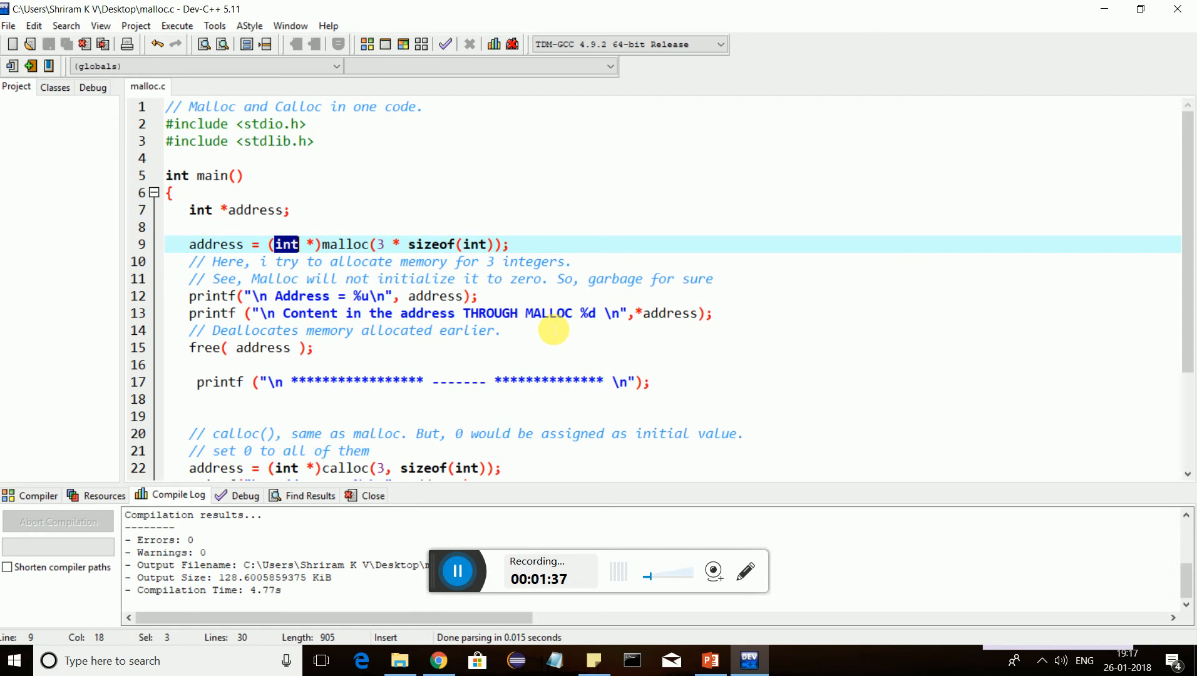
mouse_move(219, 261)
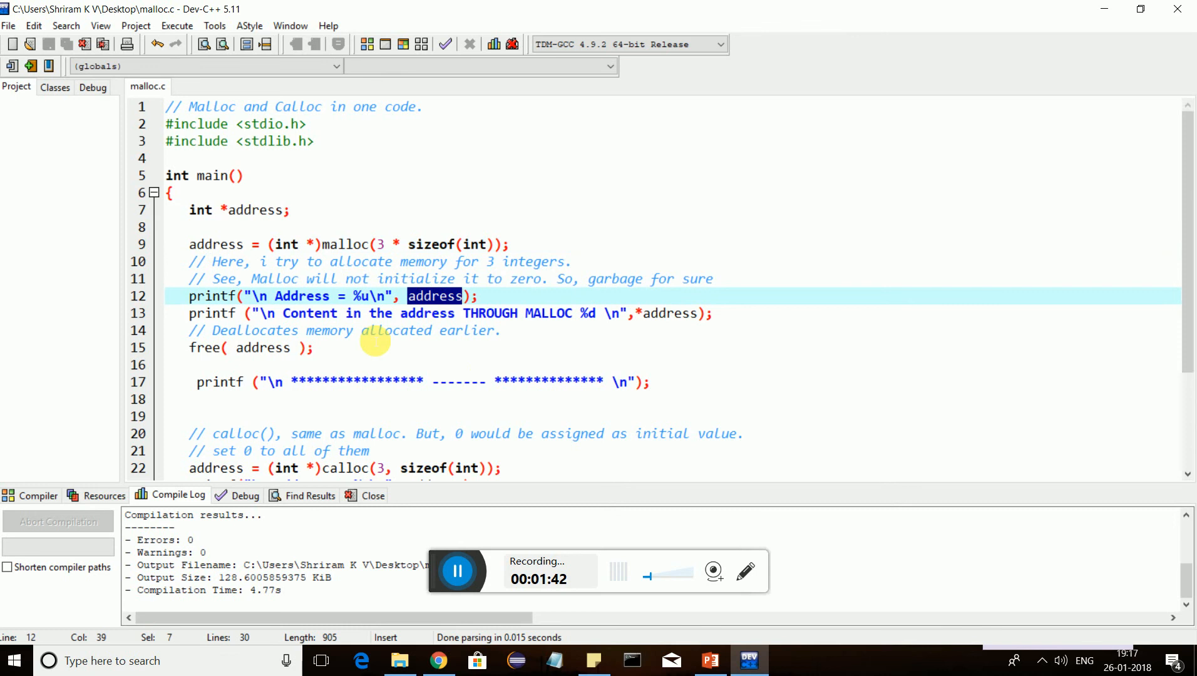
left_click(446, 313)
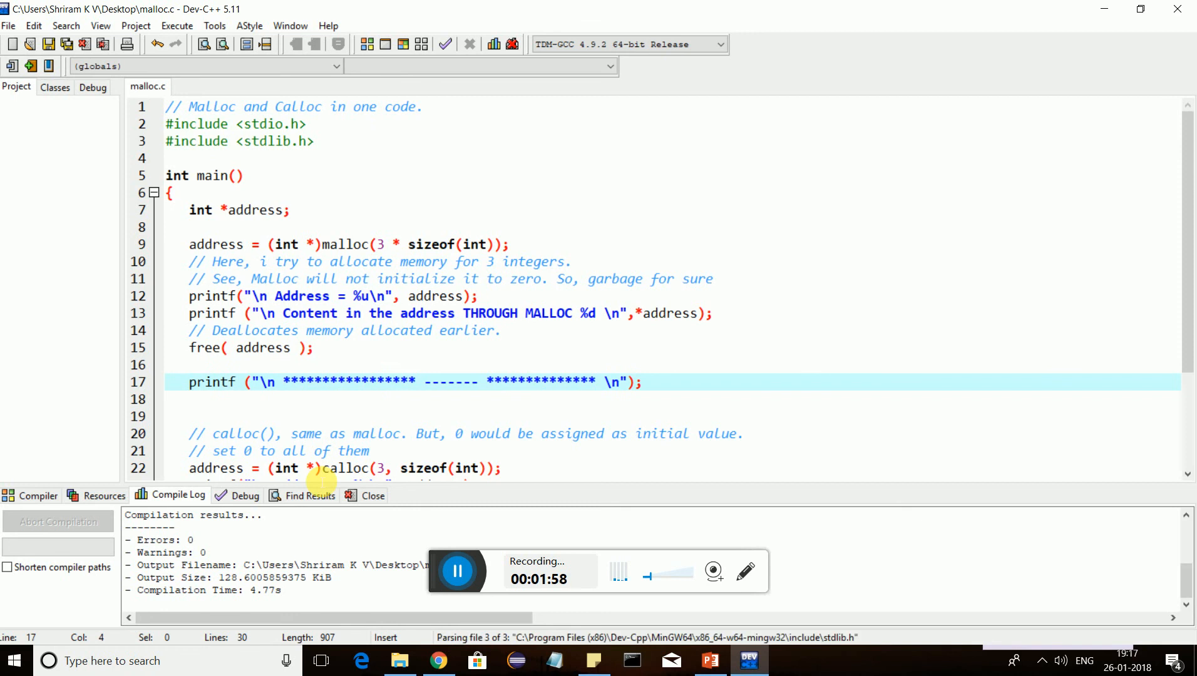
mouse_move(532, 386)
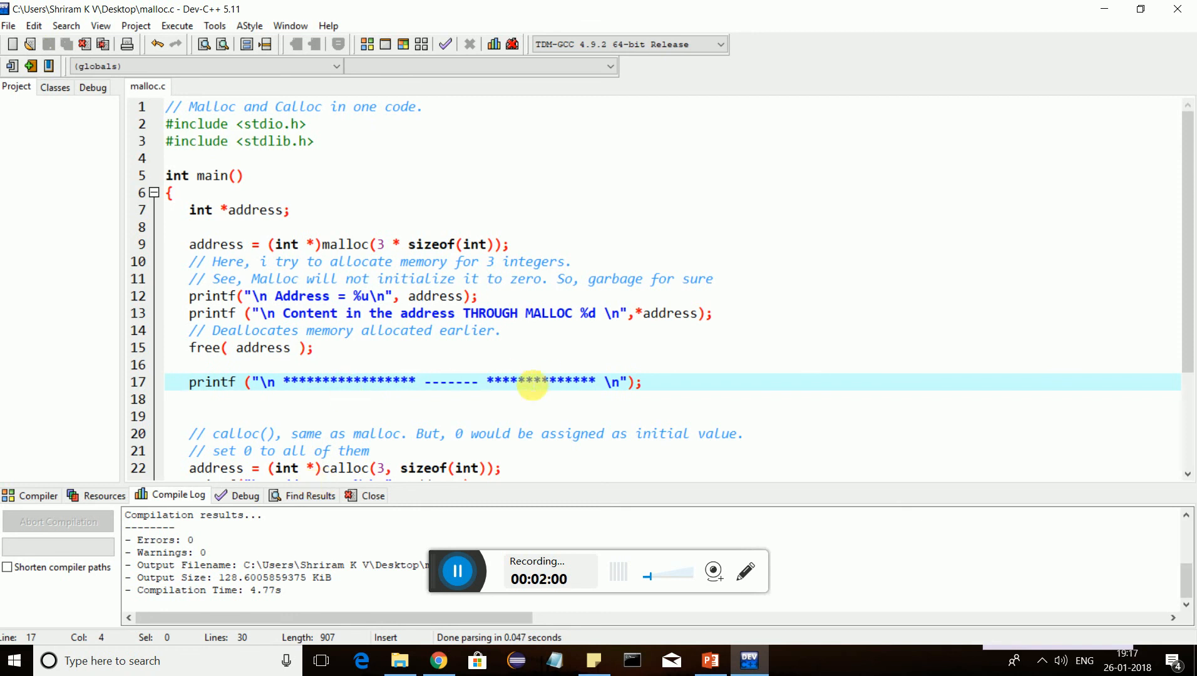
left_click(344, 192)
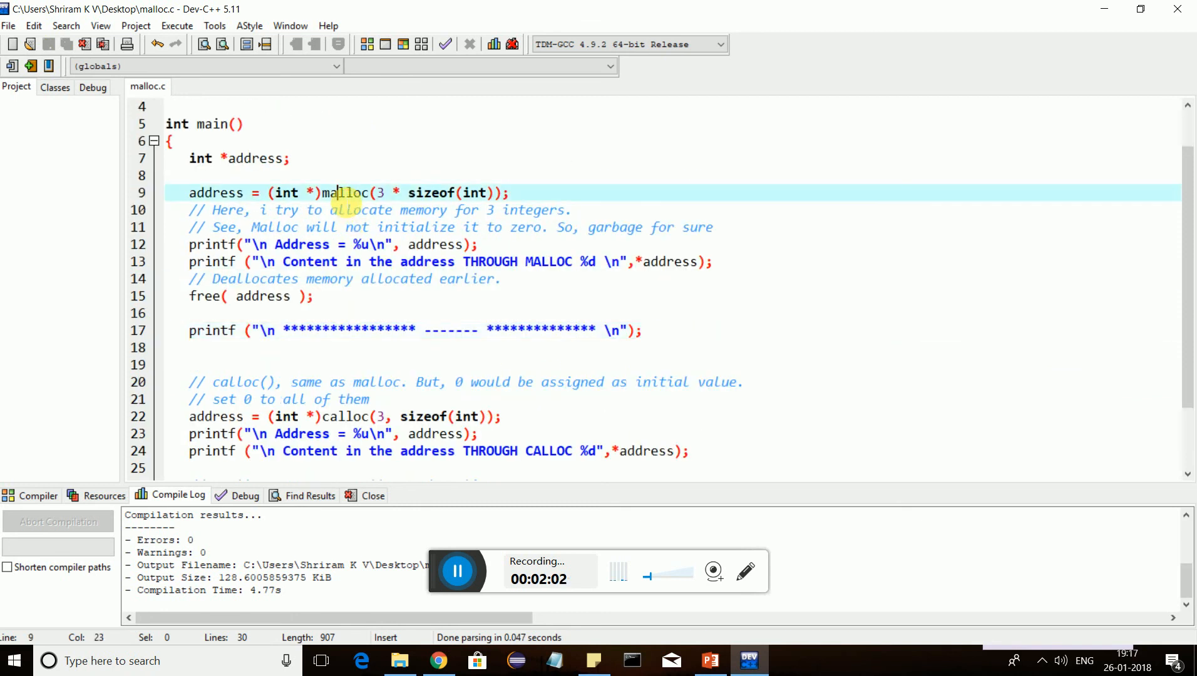
double_click(344, 192)
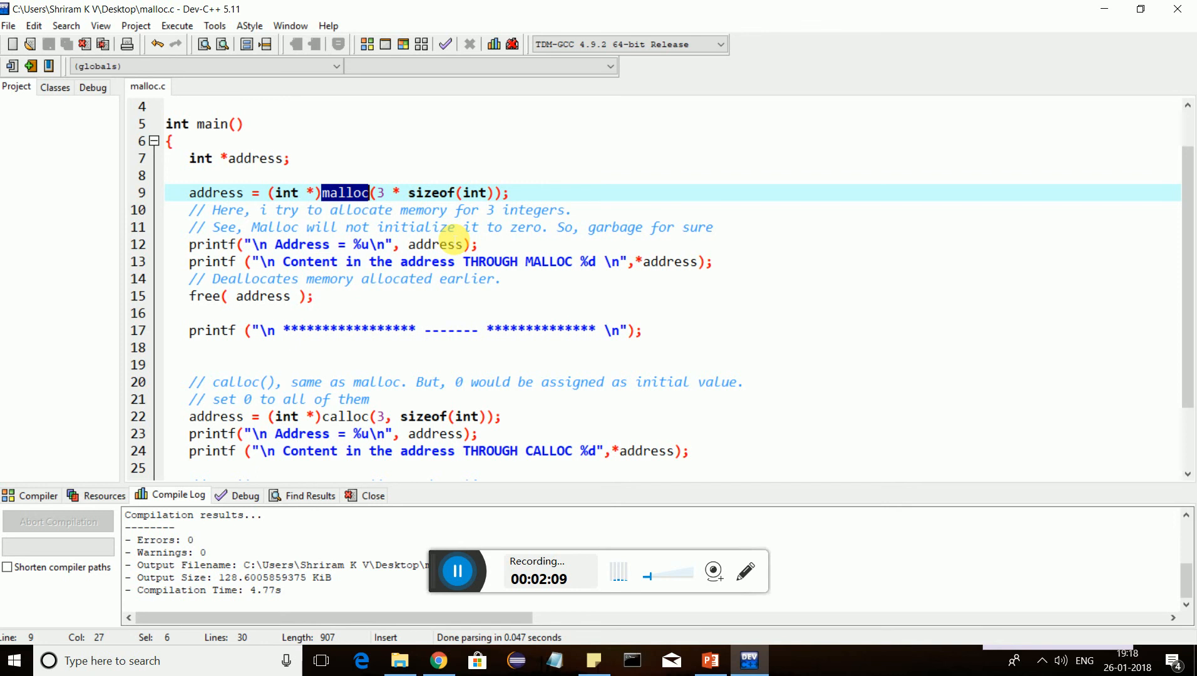
scroll("down", 3)
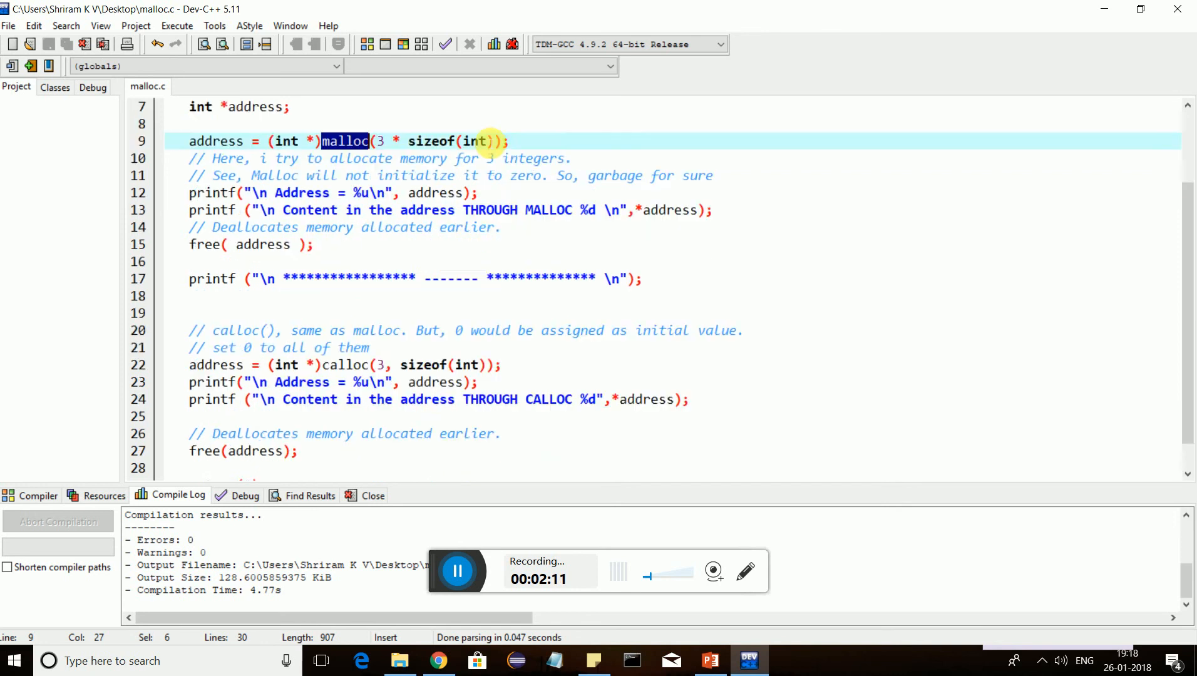
scroll("down", 3)
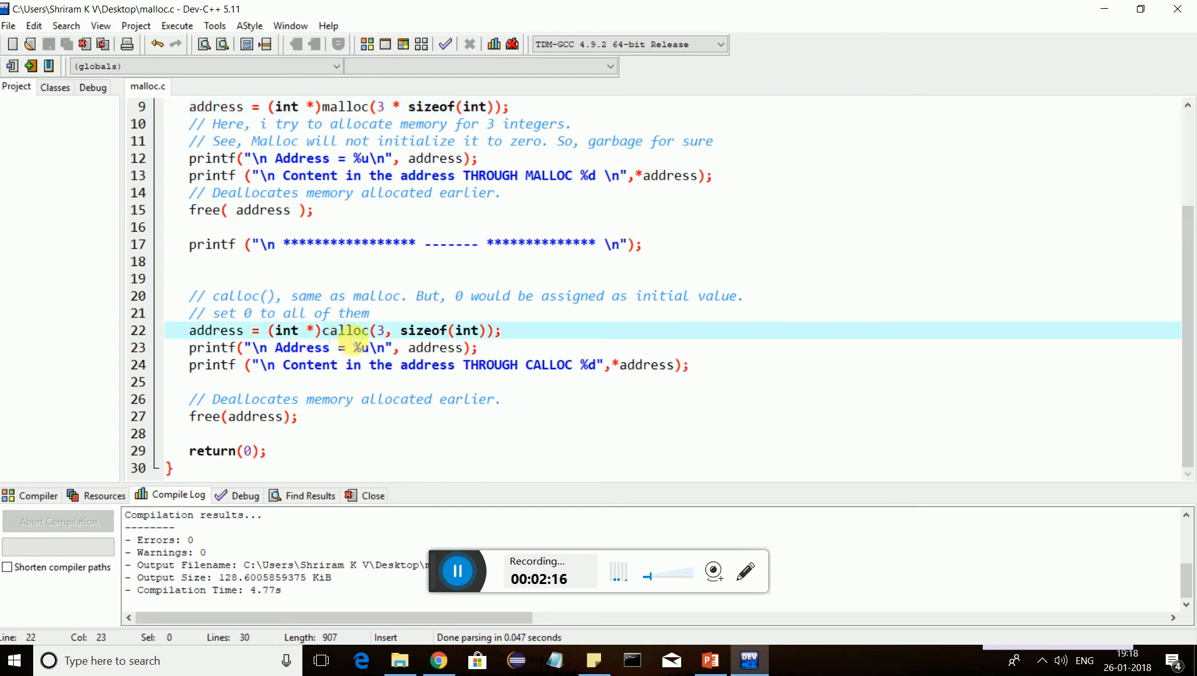
double_click(344, 330)
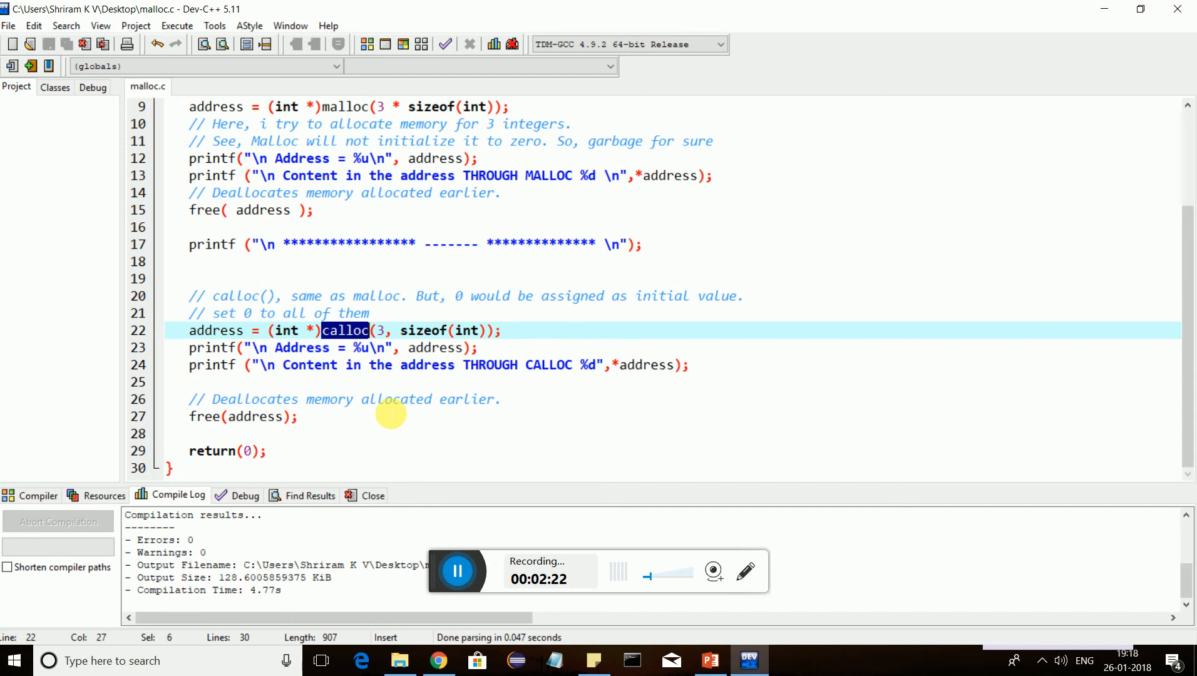
mouse_move(529, 336)
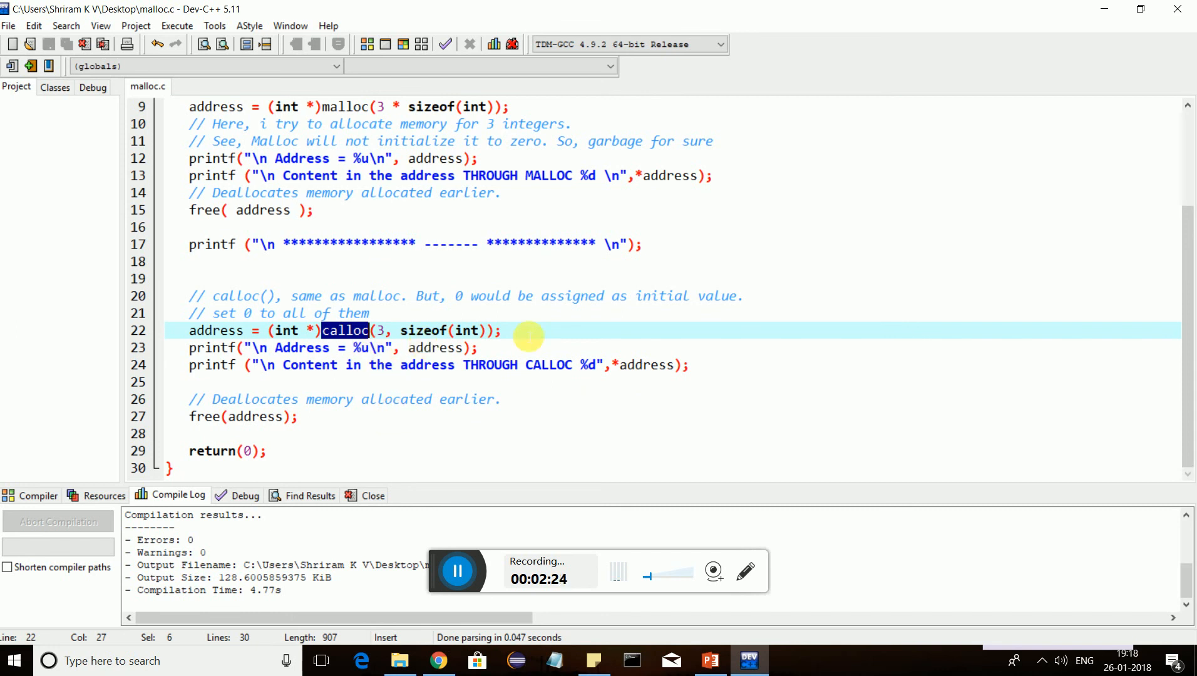
double_click(303, 348)
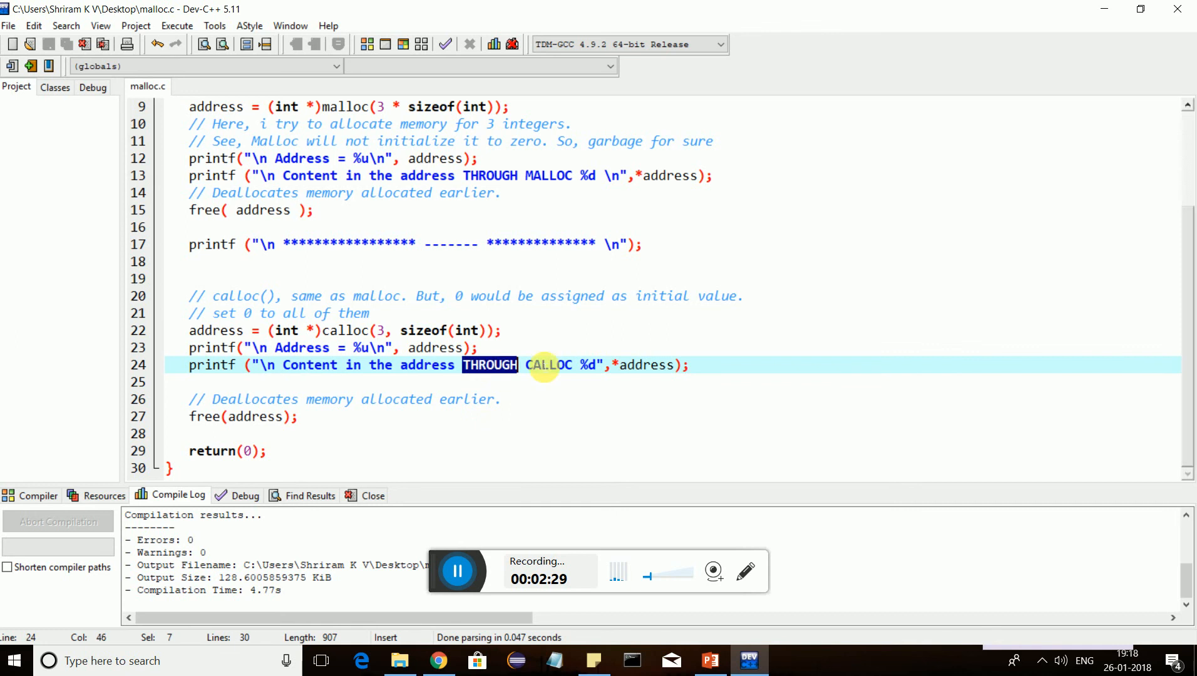
double_click(548, 364)
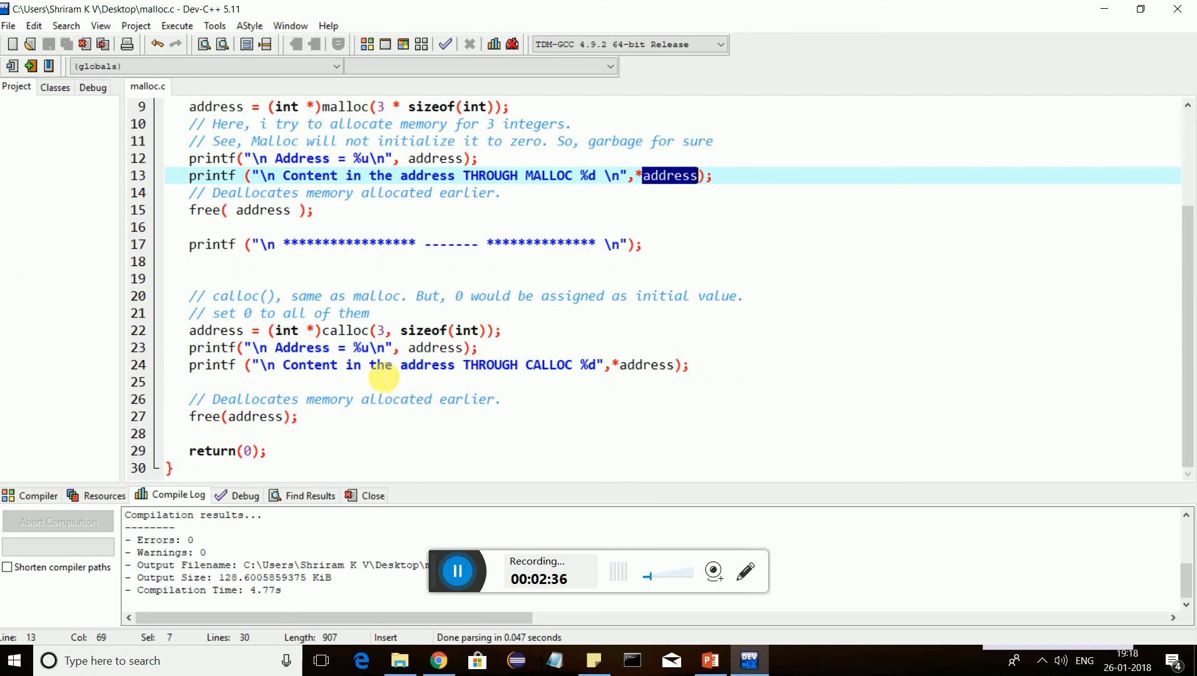
scroll("up", 3)
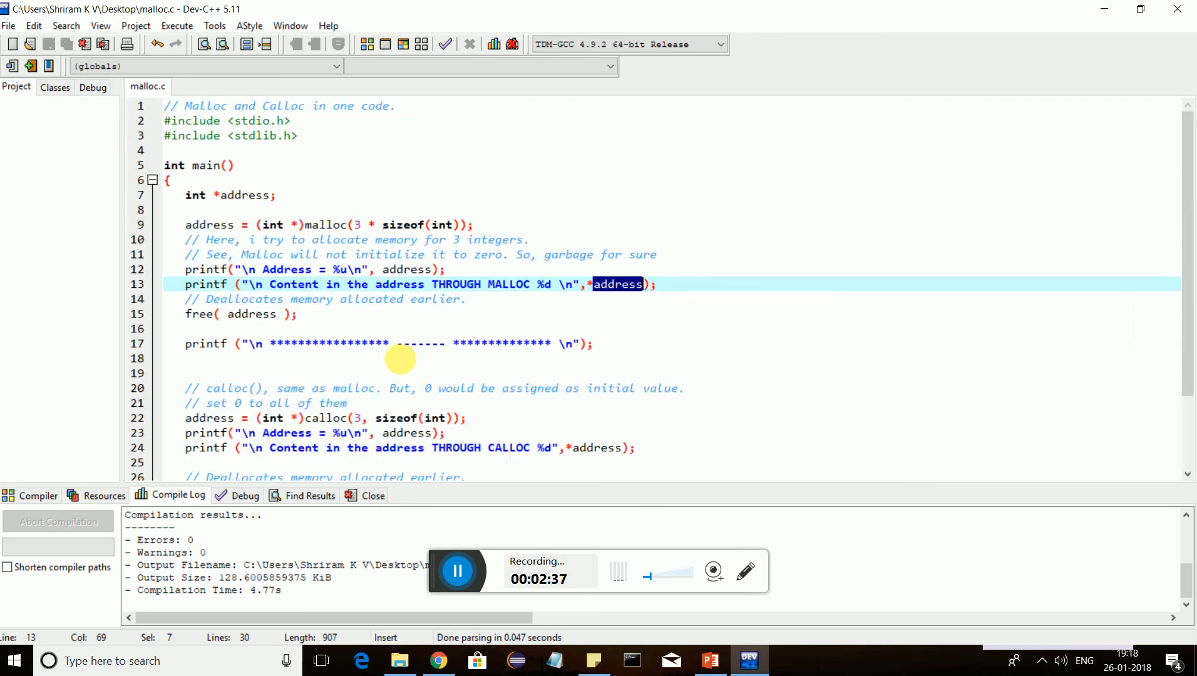
double_click(324, 224)
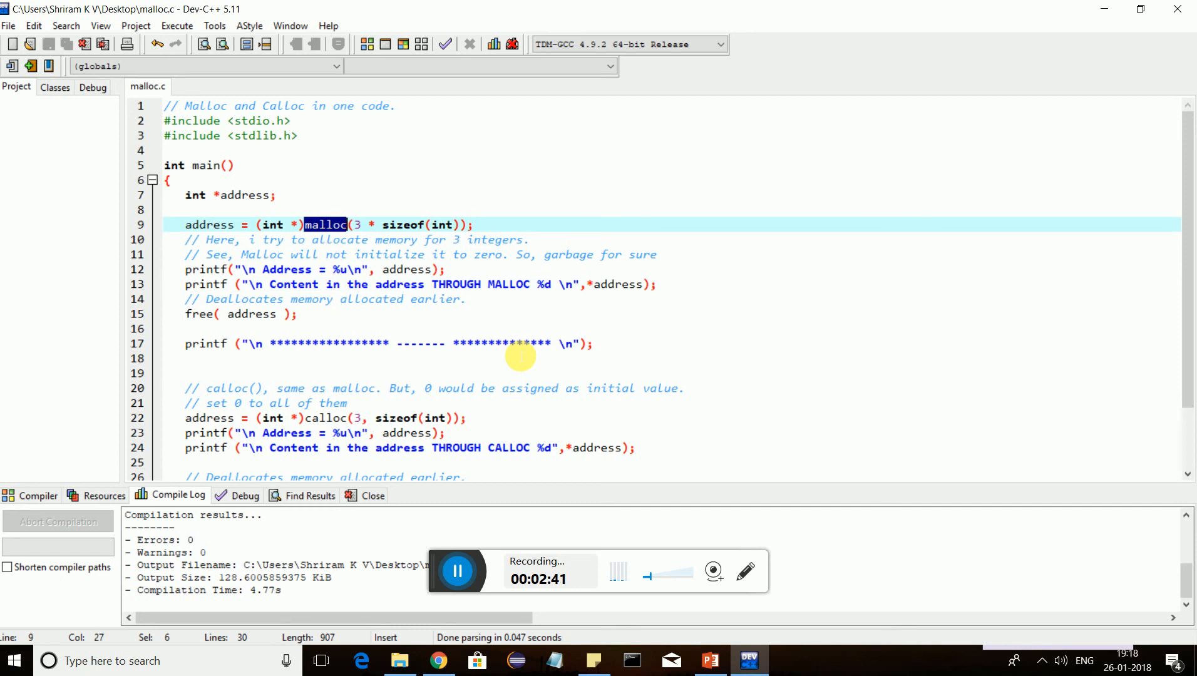
mouse_move(385, 417)
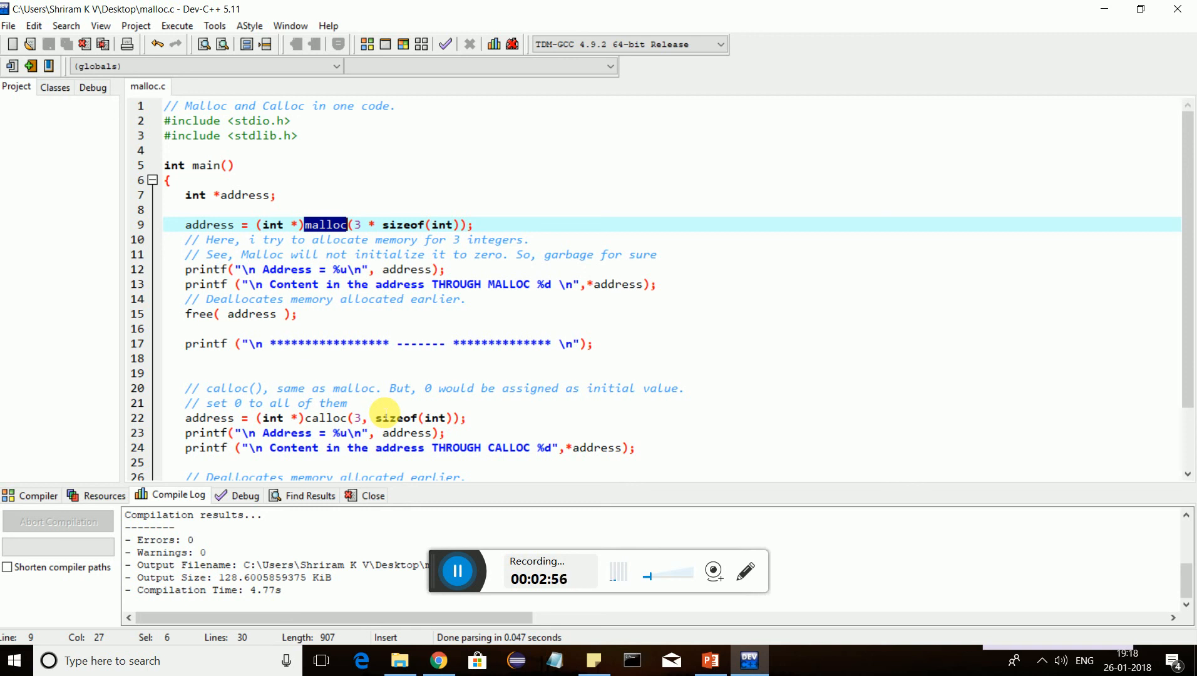
mouse_move(315, 369)
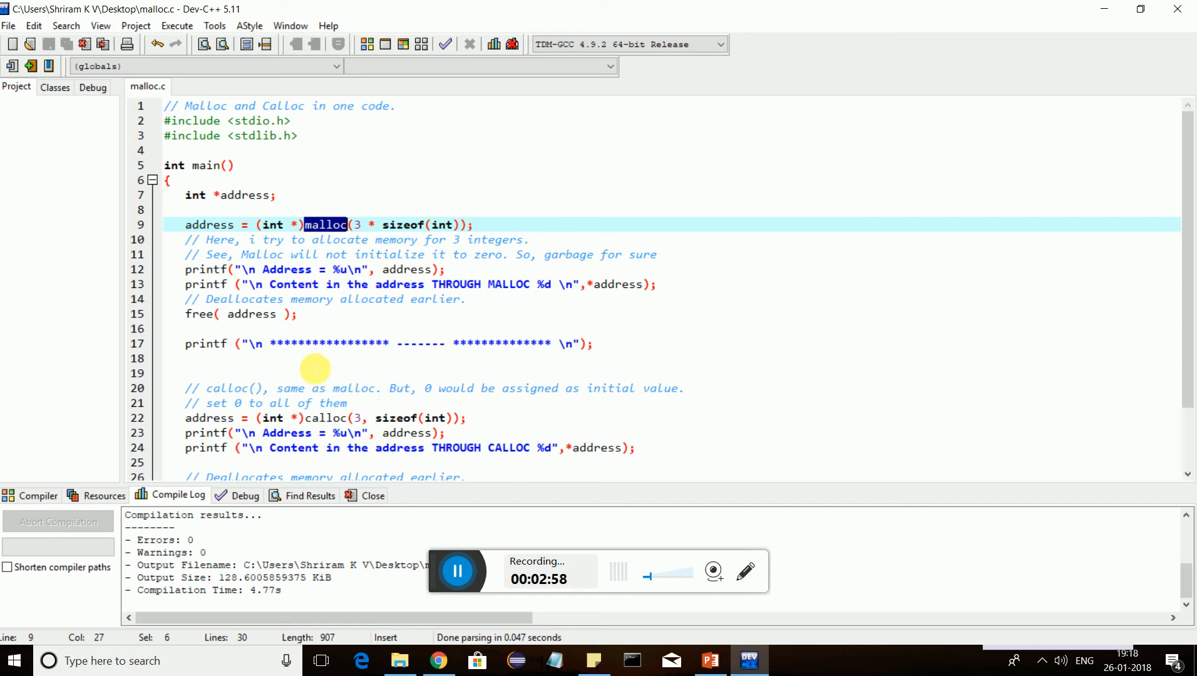
double_click(197, 314)
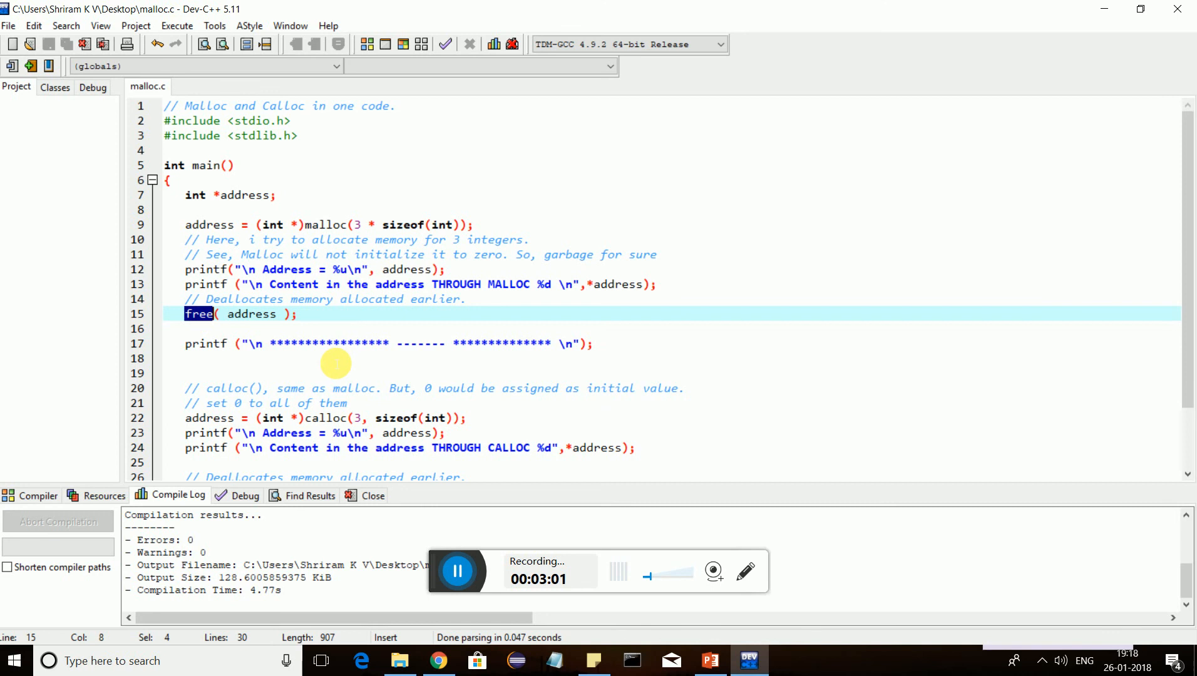
mouse_move(344, 359)
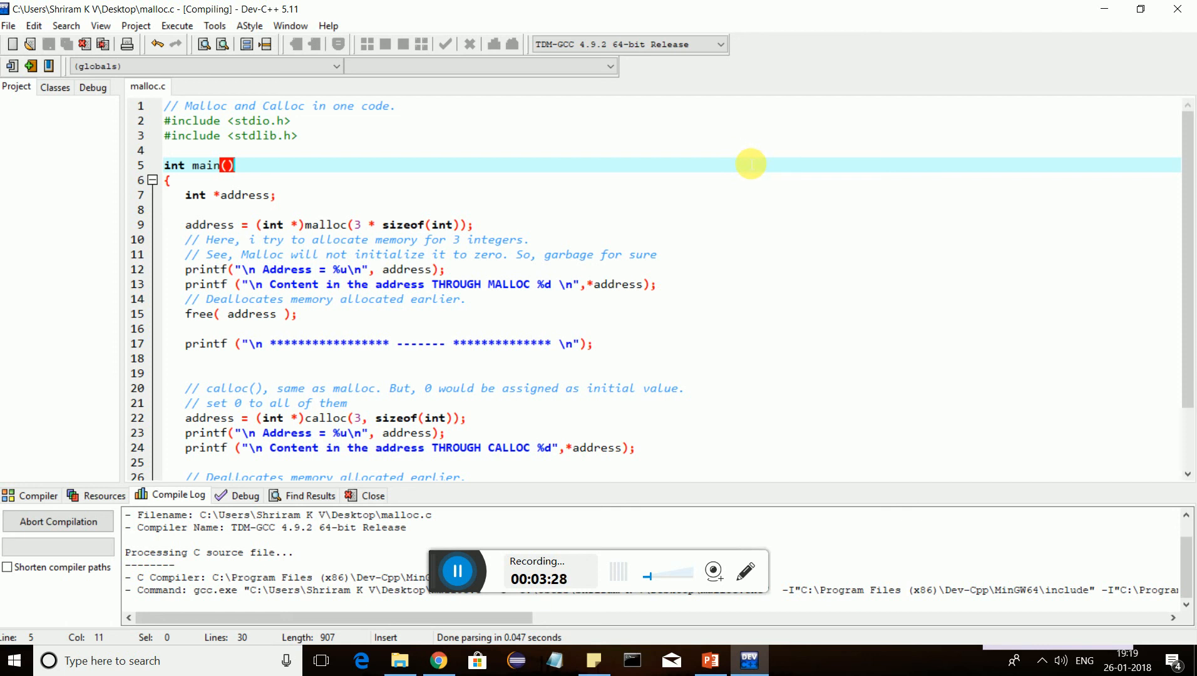
mouse_move(744, 421)
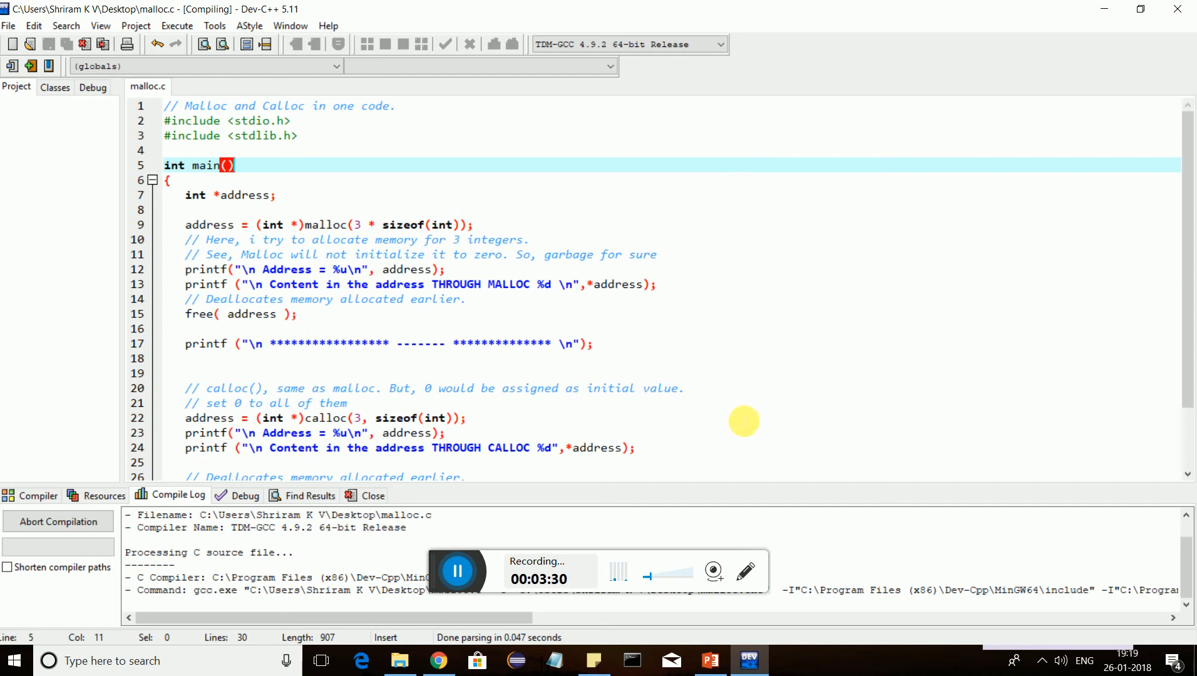
mouse_move(561, 466)
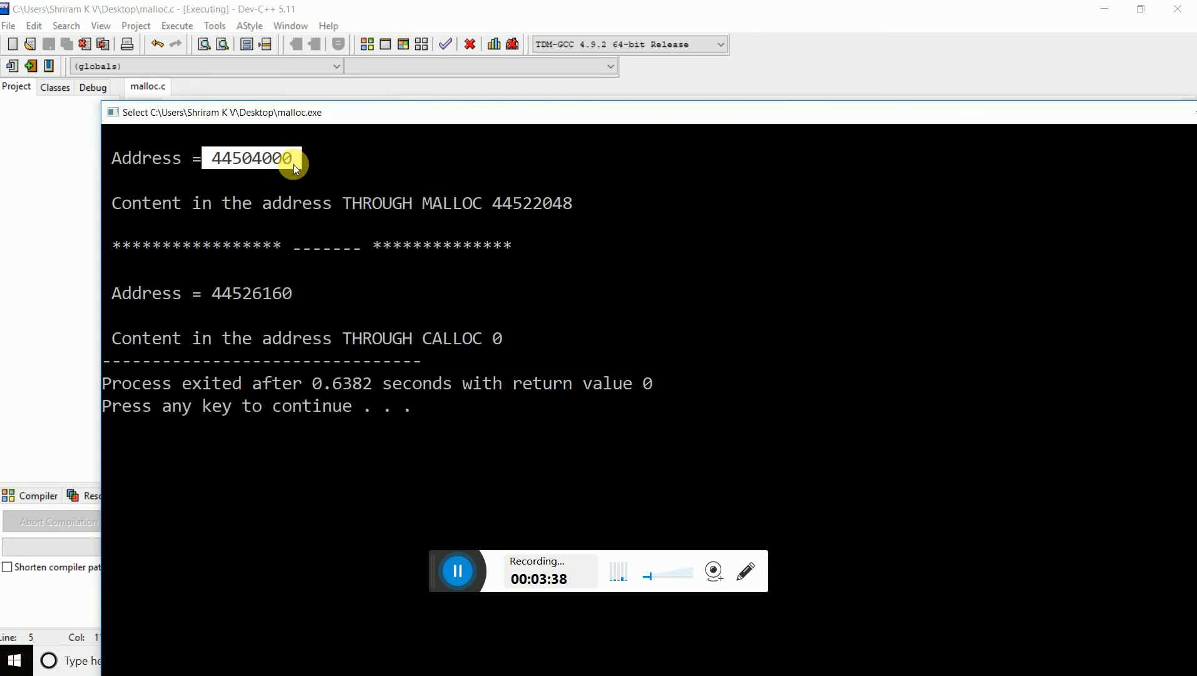
mouse_move(216, 184)
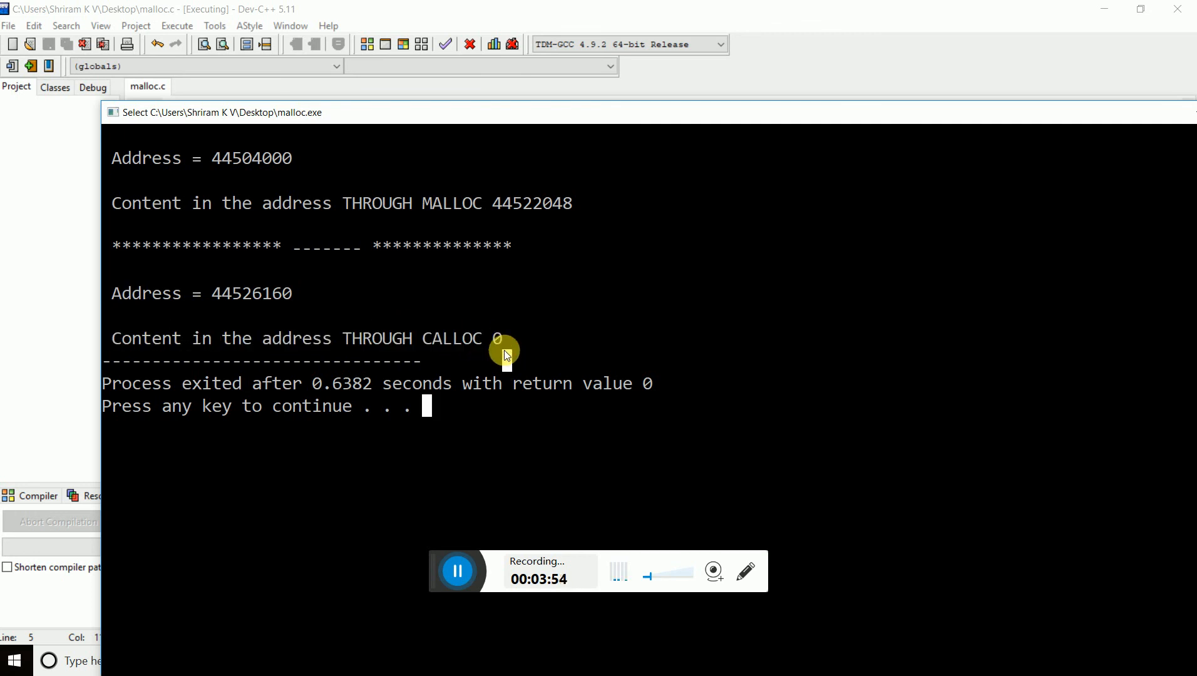
mouse_move(585, 162)
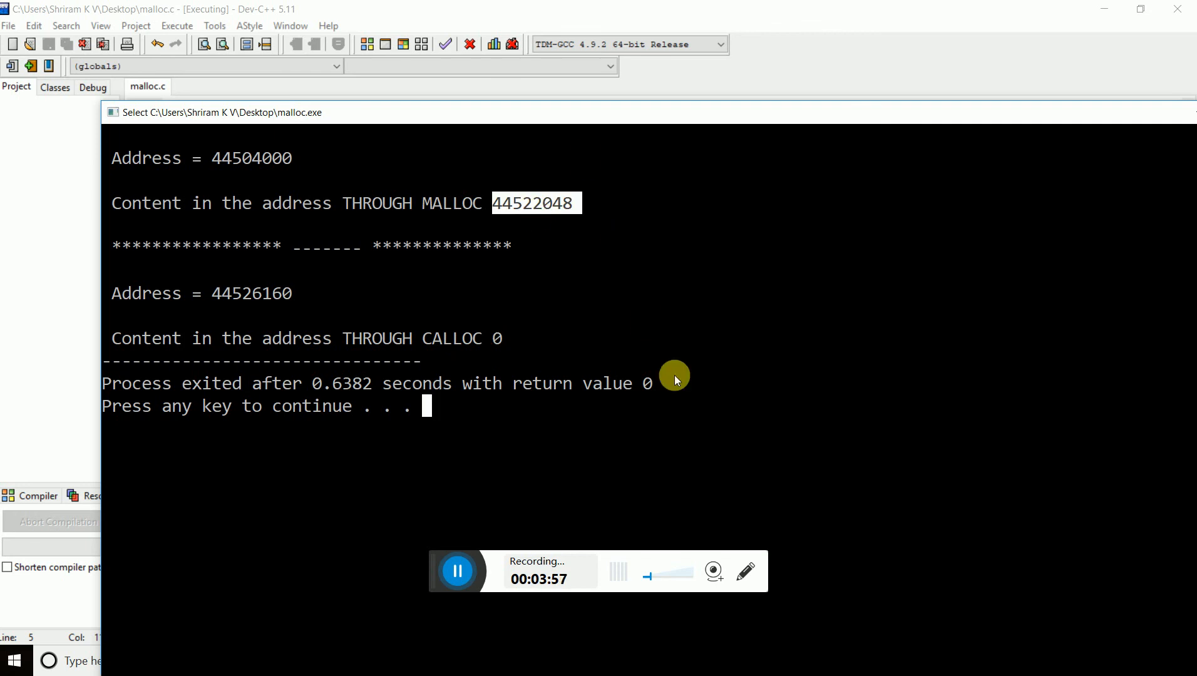
mouse_move(1162, 274)
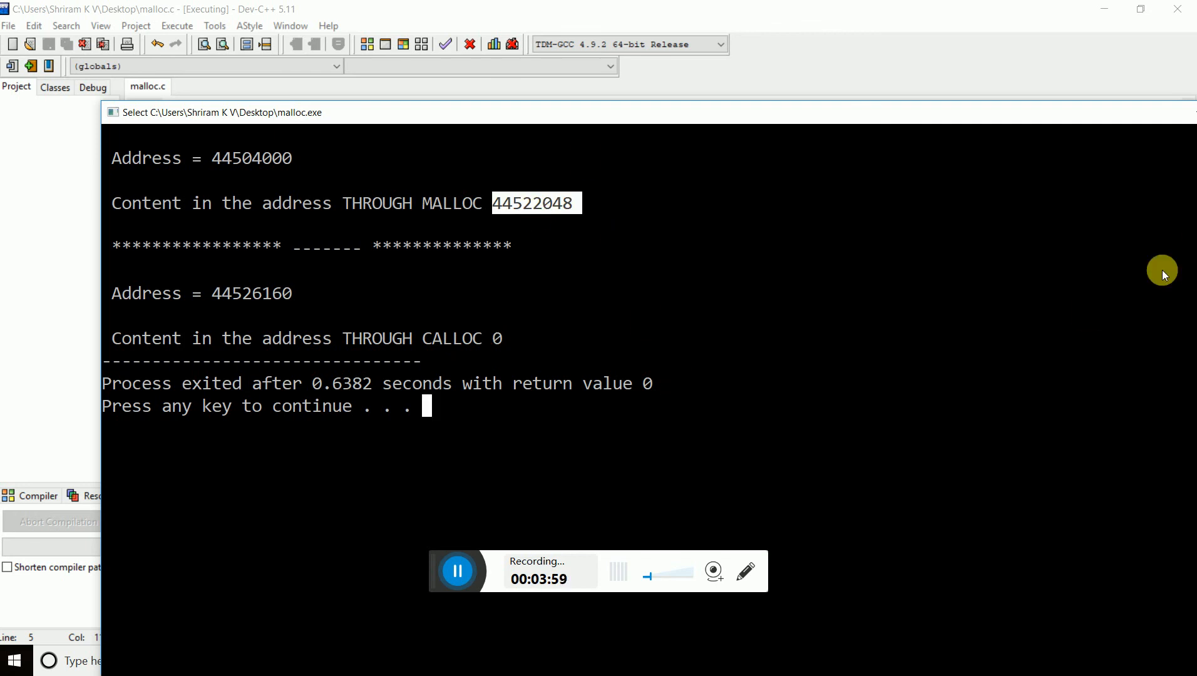
mouse_move(686, 123)
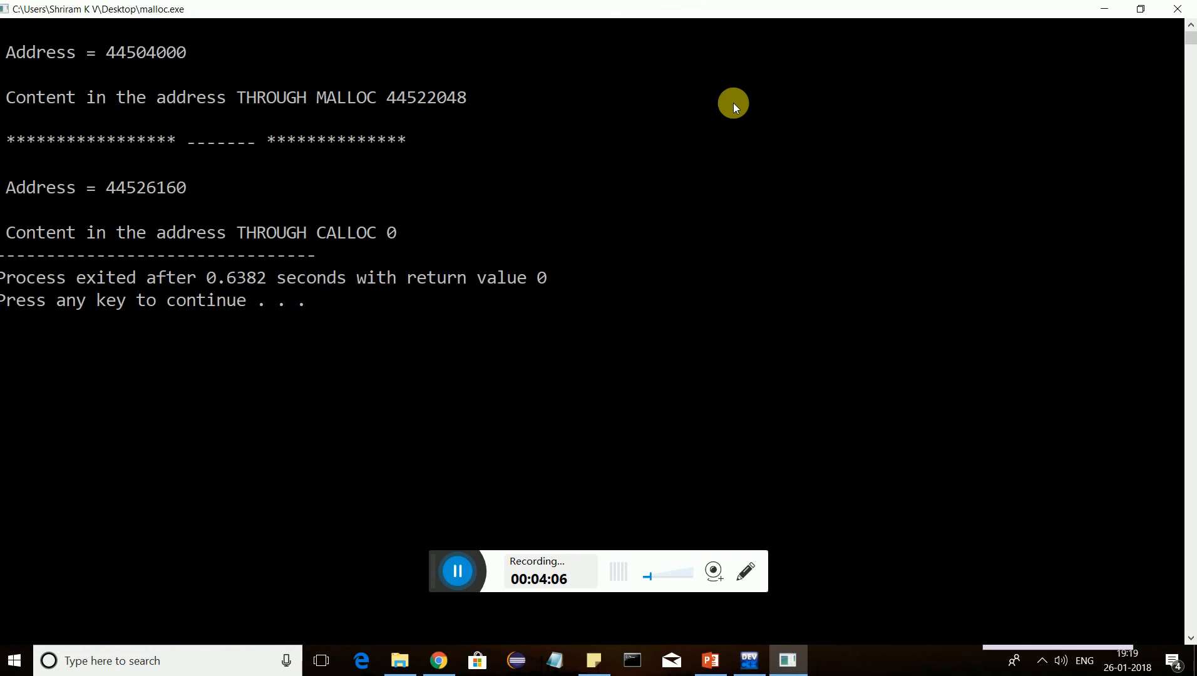
mouse_move(677, 217)
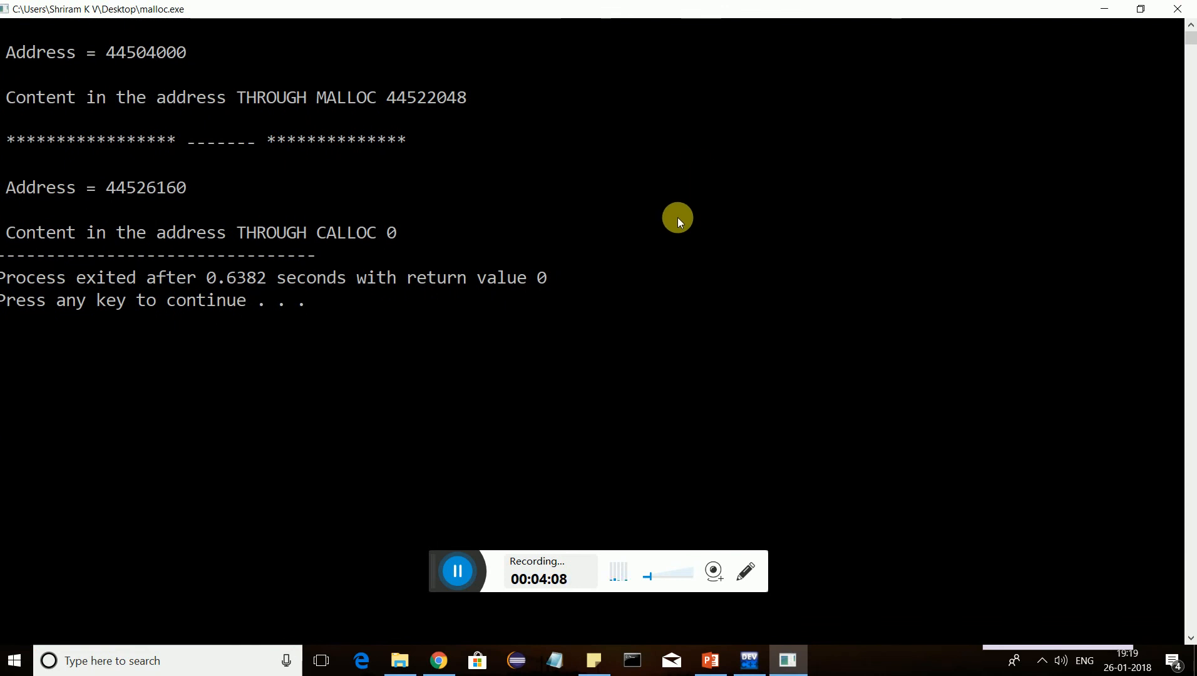
mouse_move(600, 253)
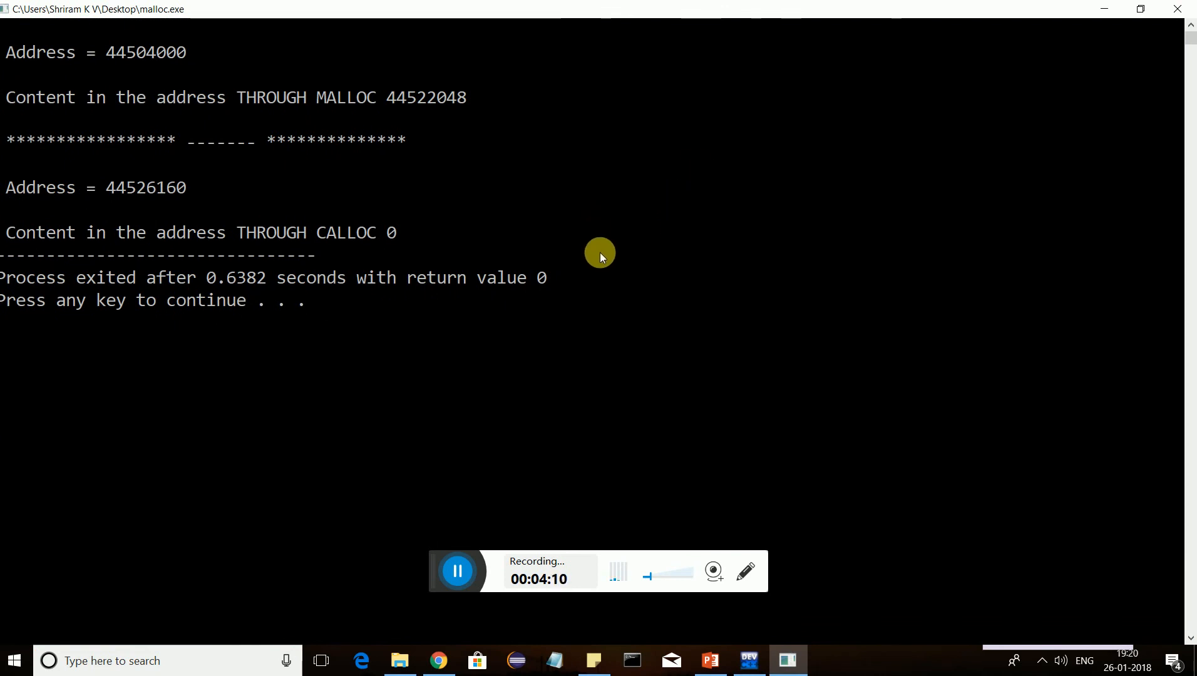
mouse_move(486, 534)
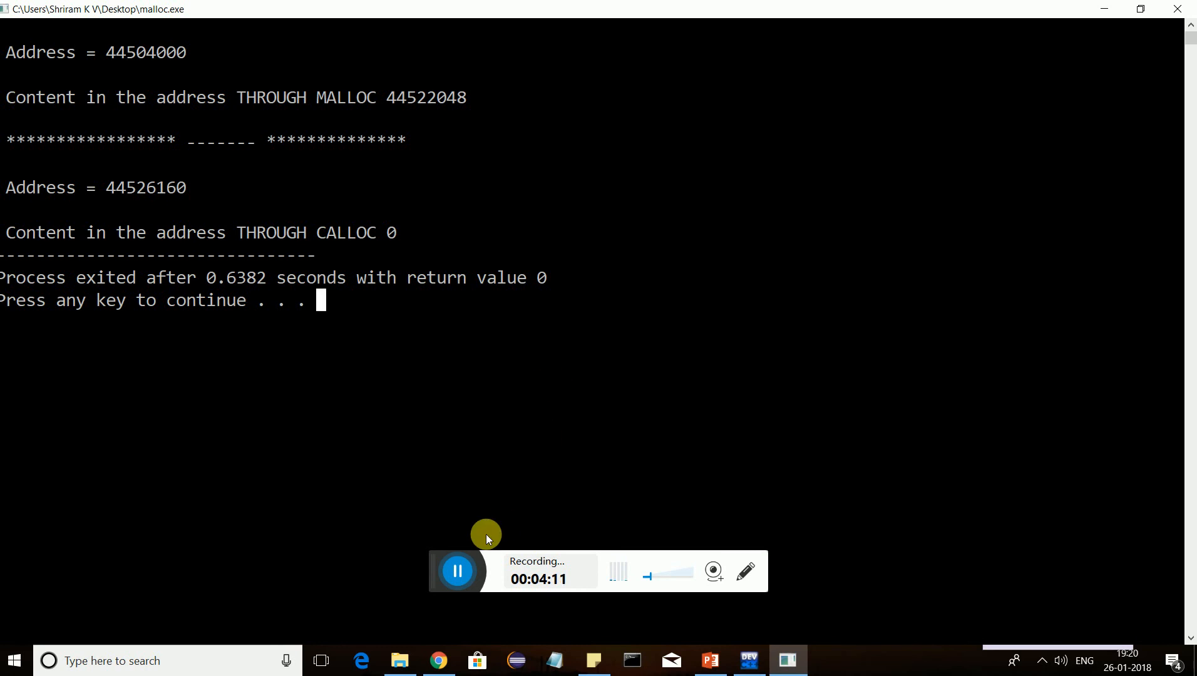